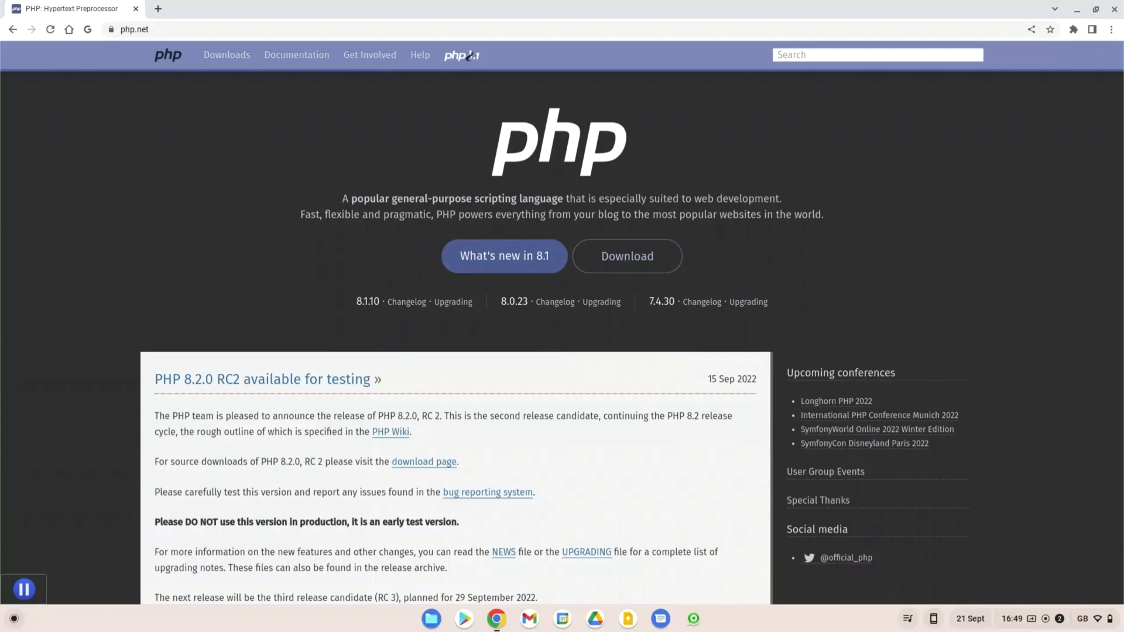
- Search 'how much do php developers make', then read W3Schools PHP Introduction down to Why PHP and PHP 7 sections
{"action": "type", "text": "how much do php developers make"}
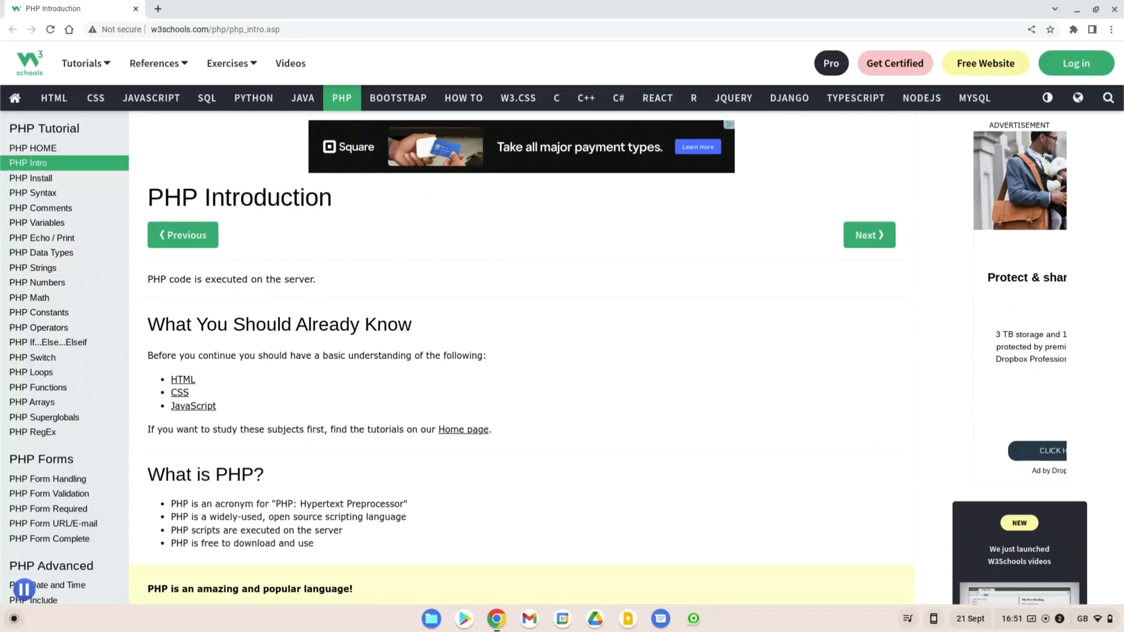
{"action": "mouse_move", "coordinate": [357, 320]}
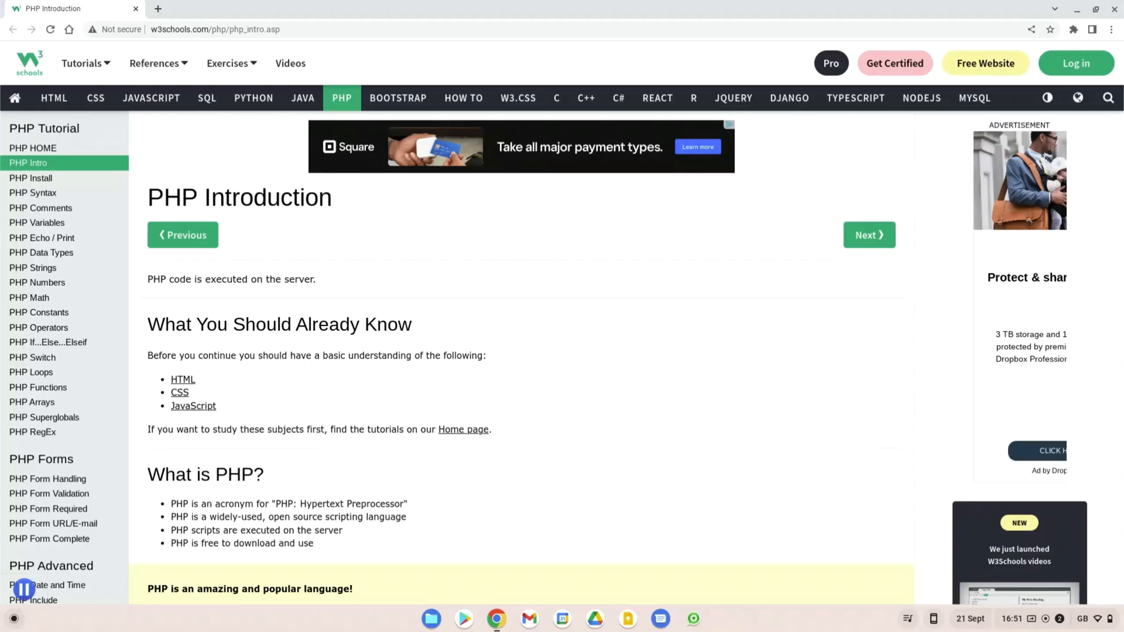
{"action": "mouse_move", "coordinate": [311, 225]}
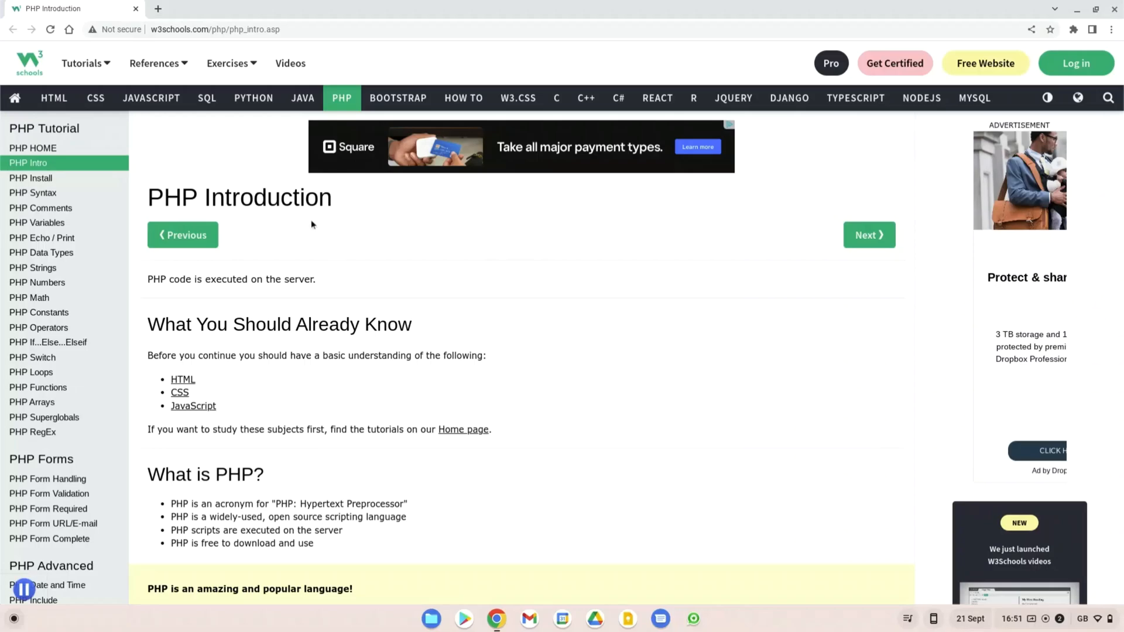
{"action": "scroll", "scroll_direction": "down", "scroll_amount": 3}
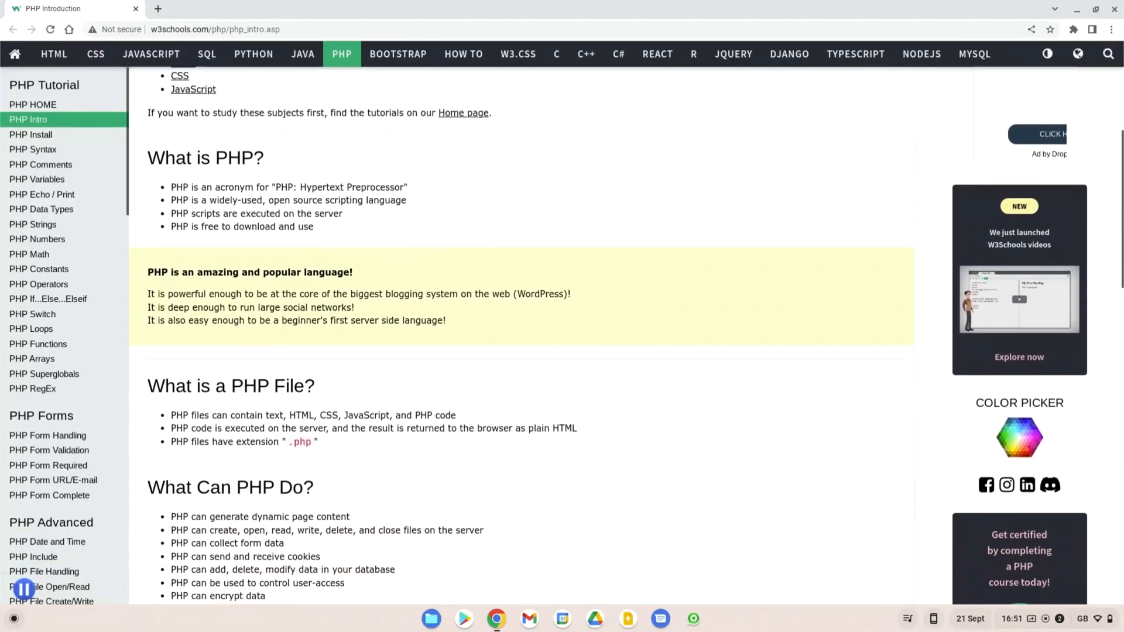
{"action": "scroll", "scroll_direction": "down", "scroll_amount": 3}
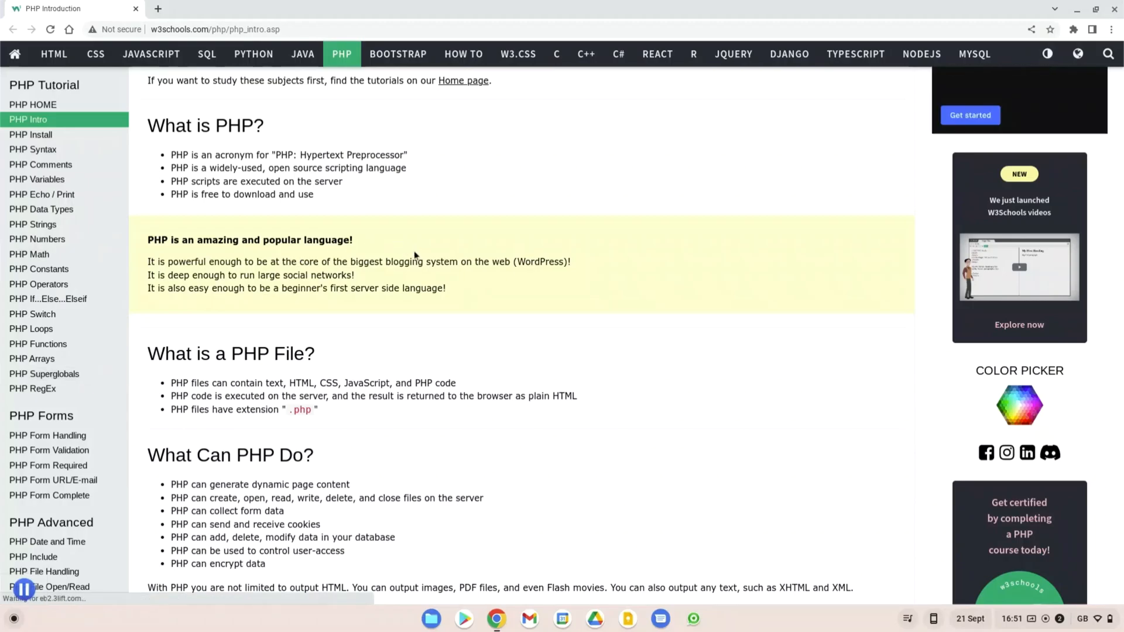
{"action": "scroll", "scroll_direction": "down", "scroll_amount": 3}
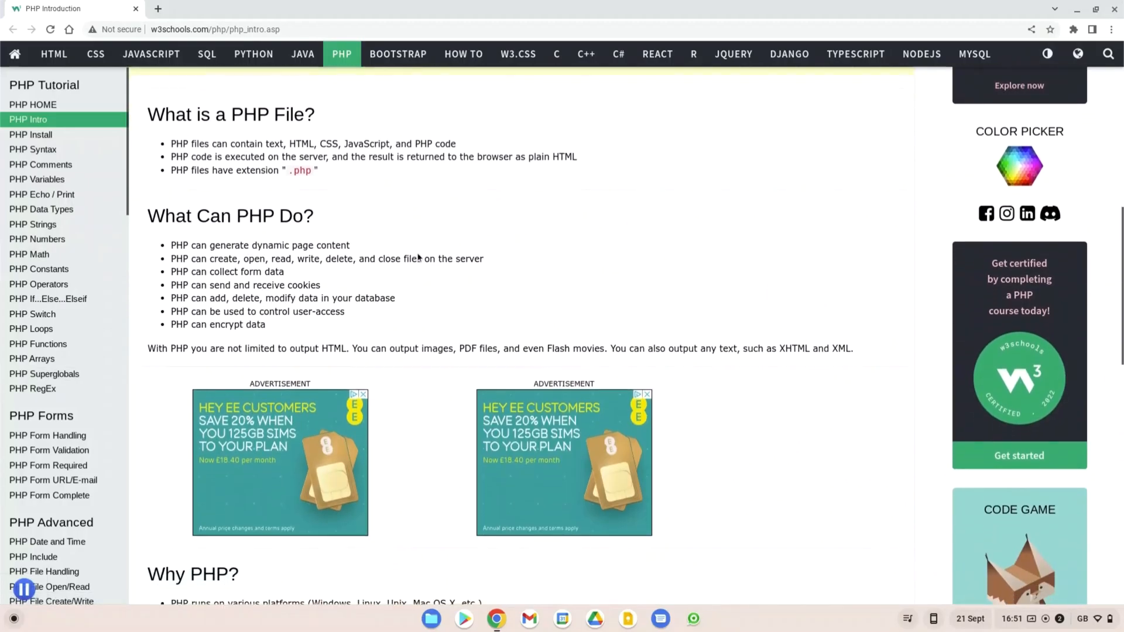
{"action": "scroll", "scroll_direction": "down", "scroll_amount": 3}
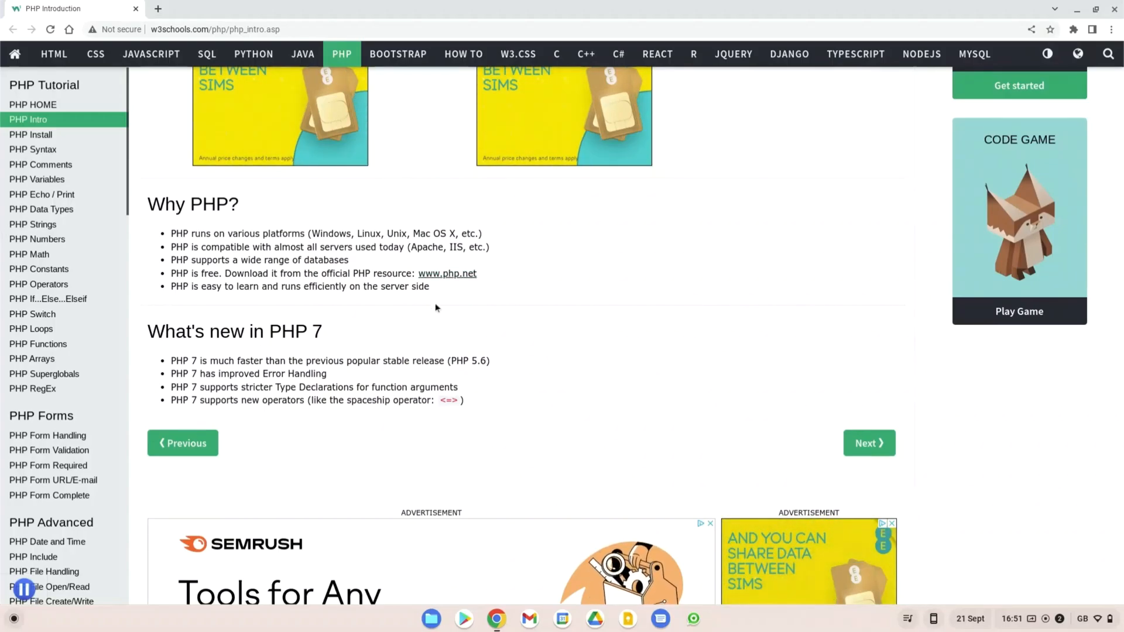
{"action": "scroll", "scroll_direction": "up", "scroll_amount": 3}
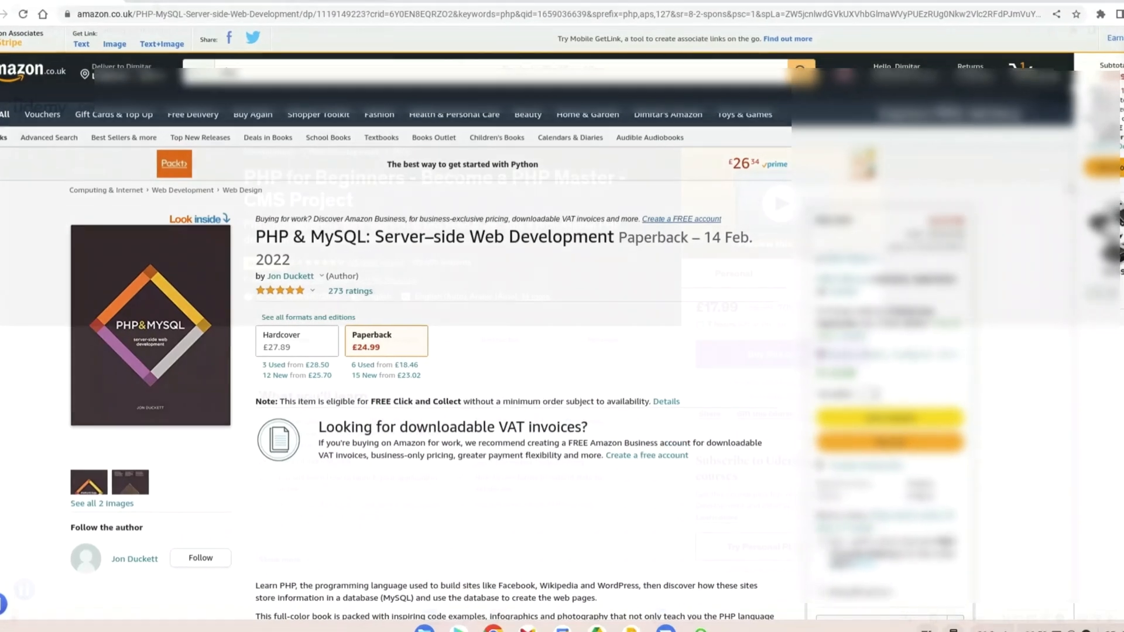
- Leave the Amazon listing for Jon Duckett's PHP & MySQL book by switching browser tabs
{"action": "left_click", "coordinate": [212, 9]}
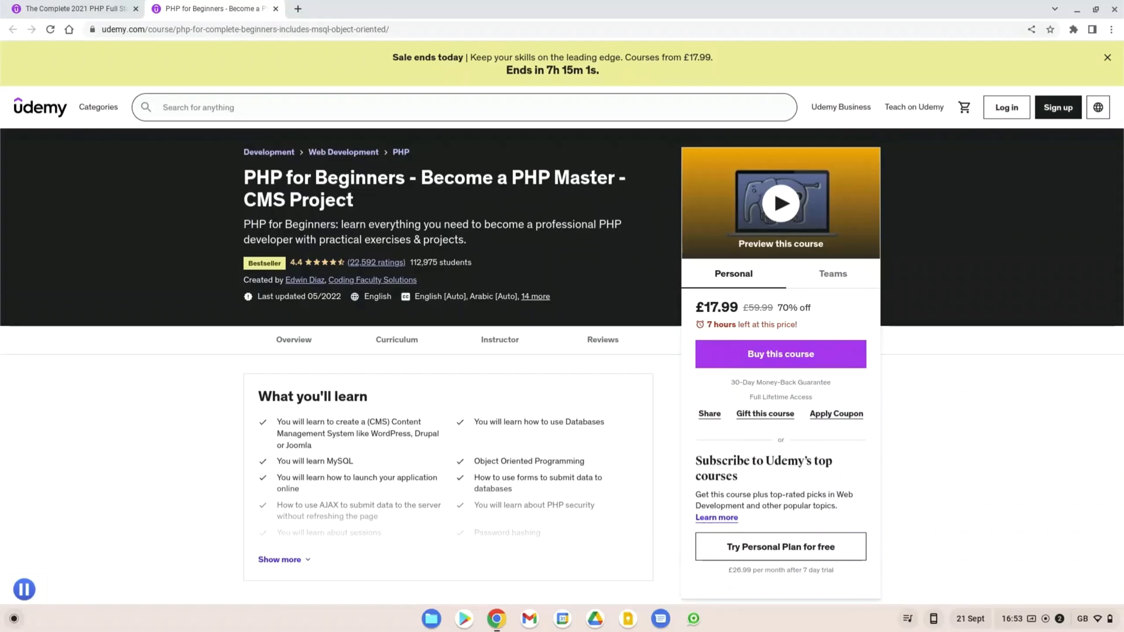
- Leave the Udemy PHP for Beginners course by Edwin Diaz by switching to another tab
{"action": "left_click", "coordinate": [71, 8]}
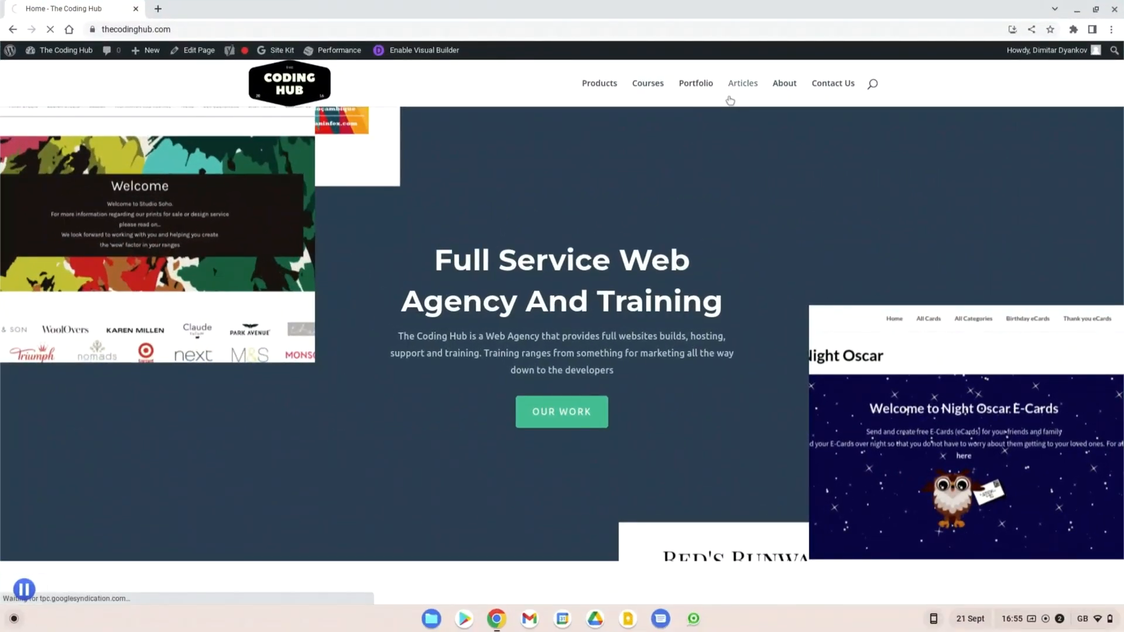
- Browse The Coding Hub's Articles page through cards like Best Ways To Learn PHP
{"action": "left_click", "coordinate": [743, 83]}
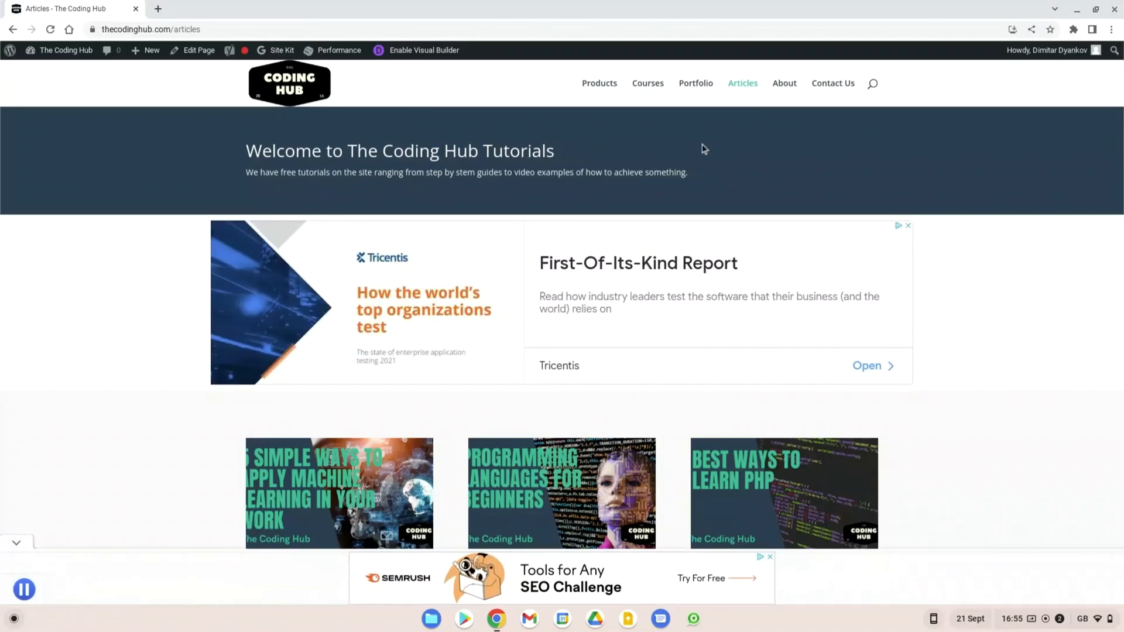
{"action": "scroll", "scroll_direction": "down", "scroll_amount": 3}
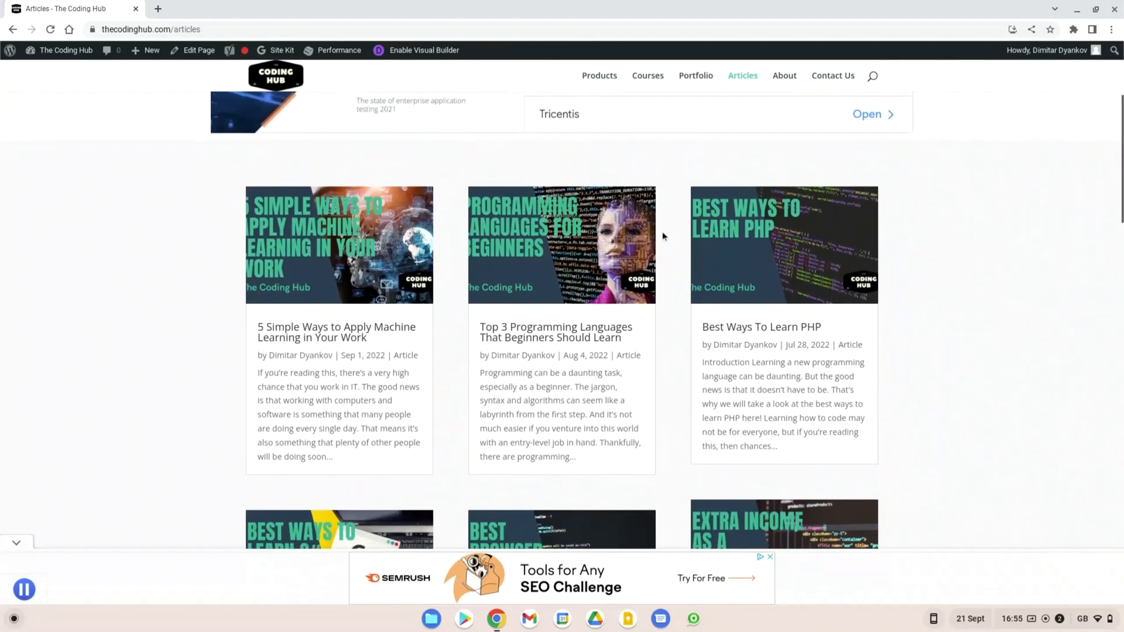
{"action": "scroll", "scroll_direction": "down", "scroll_amount": 3}
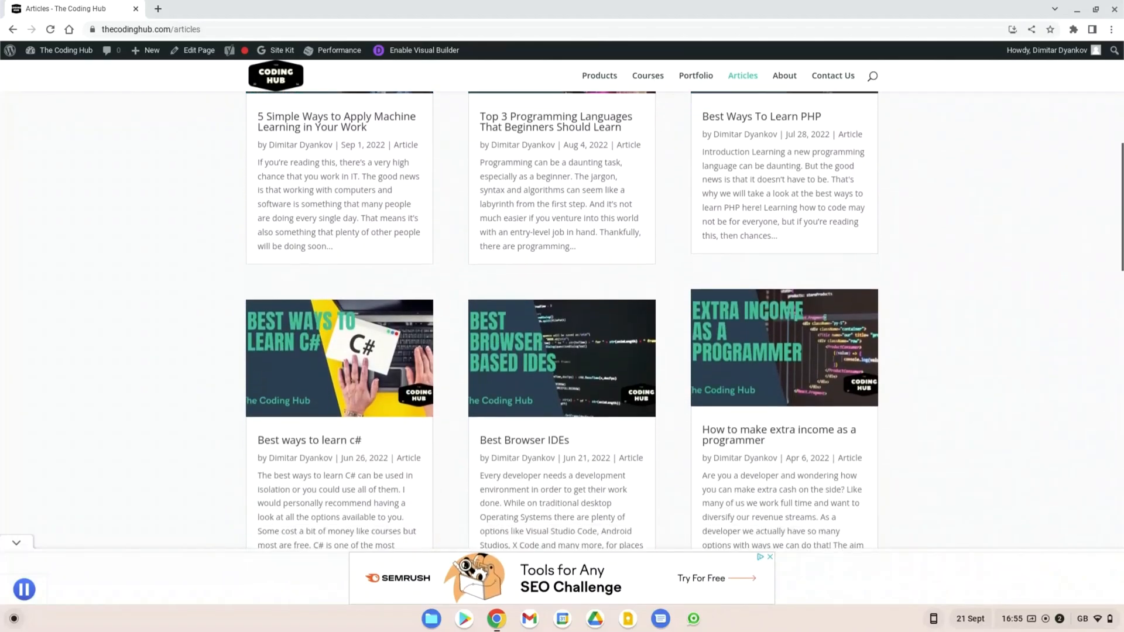
{"action": "scroll", "scroll_direction": "down", "scroll_amount": 3}
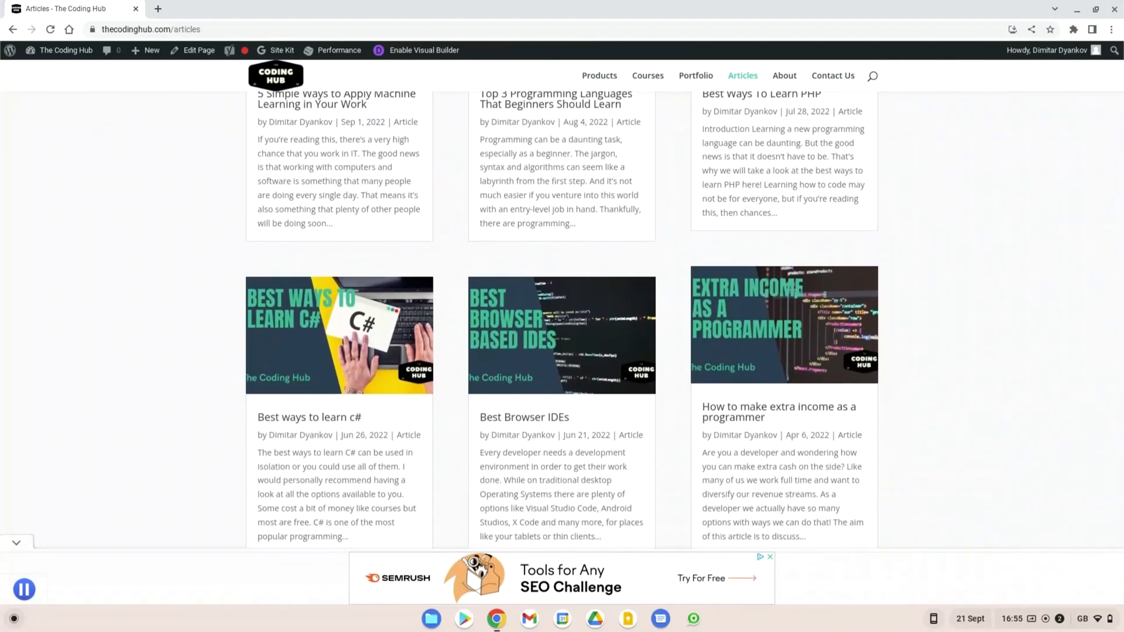
{"action": "scroll", "scroll_direction": "up", "scroll_amount": 3}
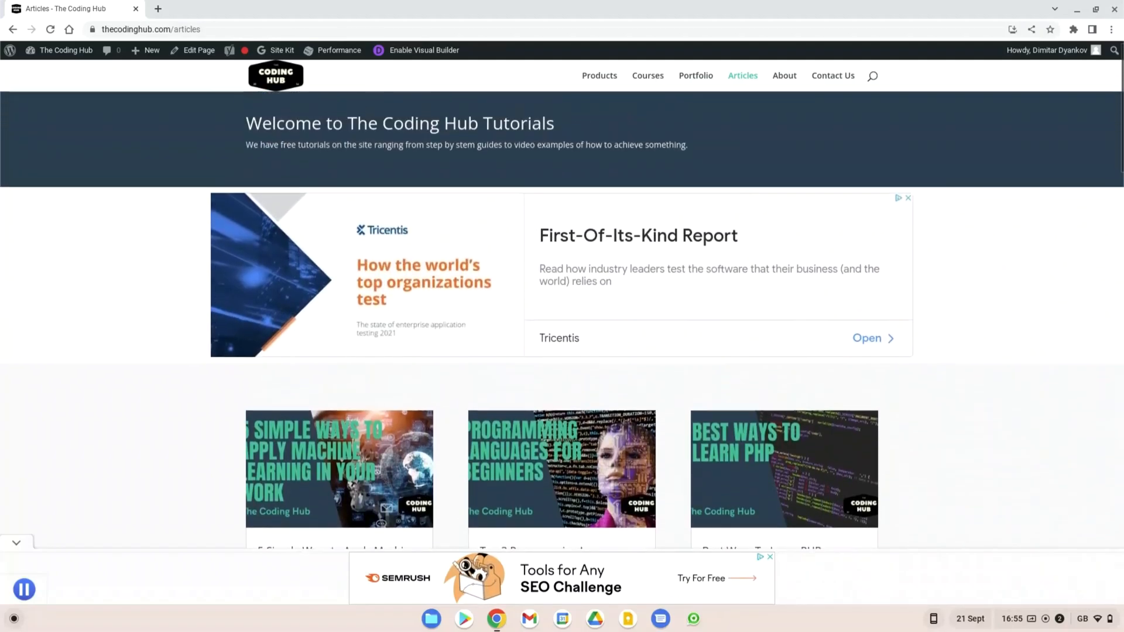
{"action": "scroll", "scroll_direction": "down", "scroll_amount": 3}
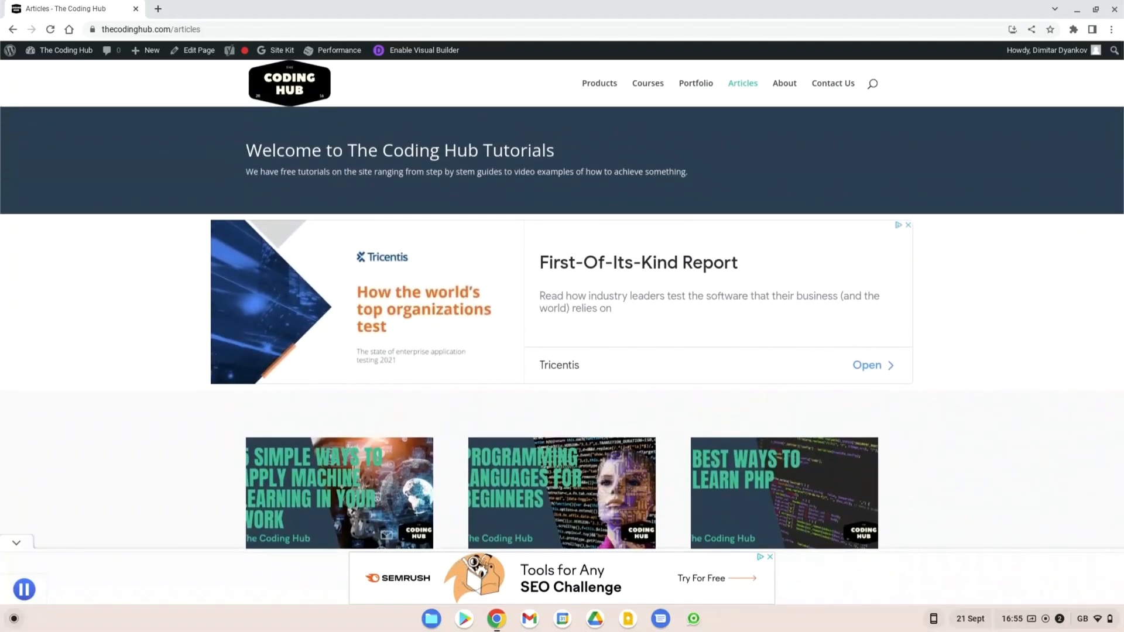